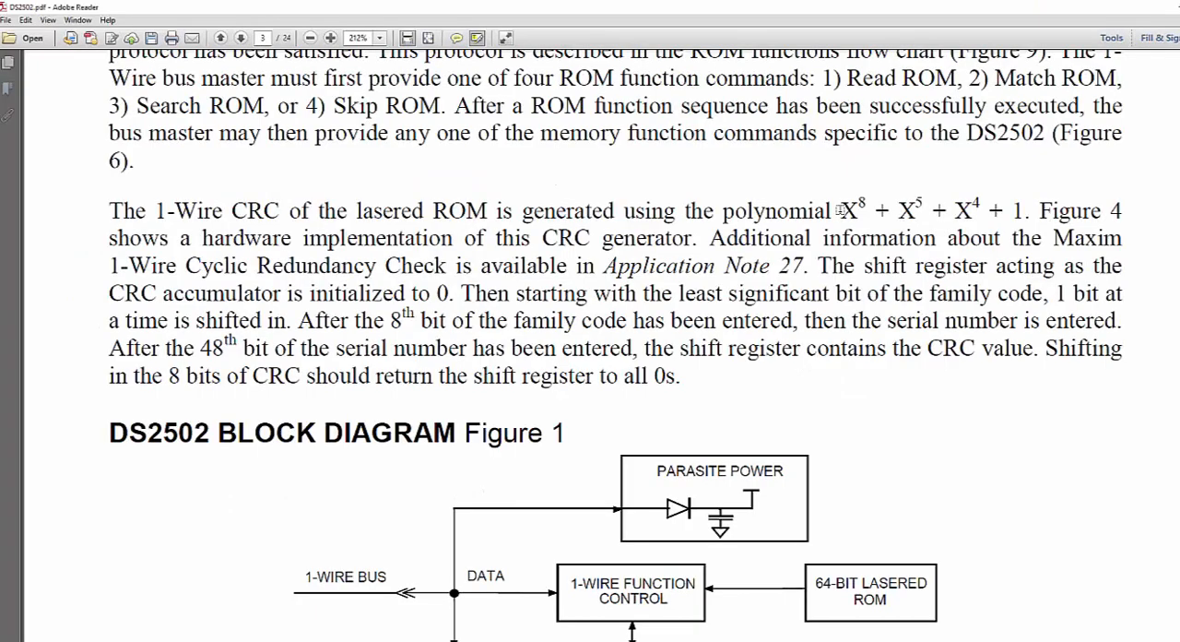
# - Highlight X8+X5+X4+1 and the zero-start, least-significant-bit and shifting sentences, then scroll down
pyautogui.moveTo(839, 210); pyautogui.dragTo(1023, 210)
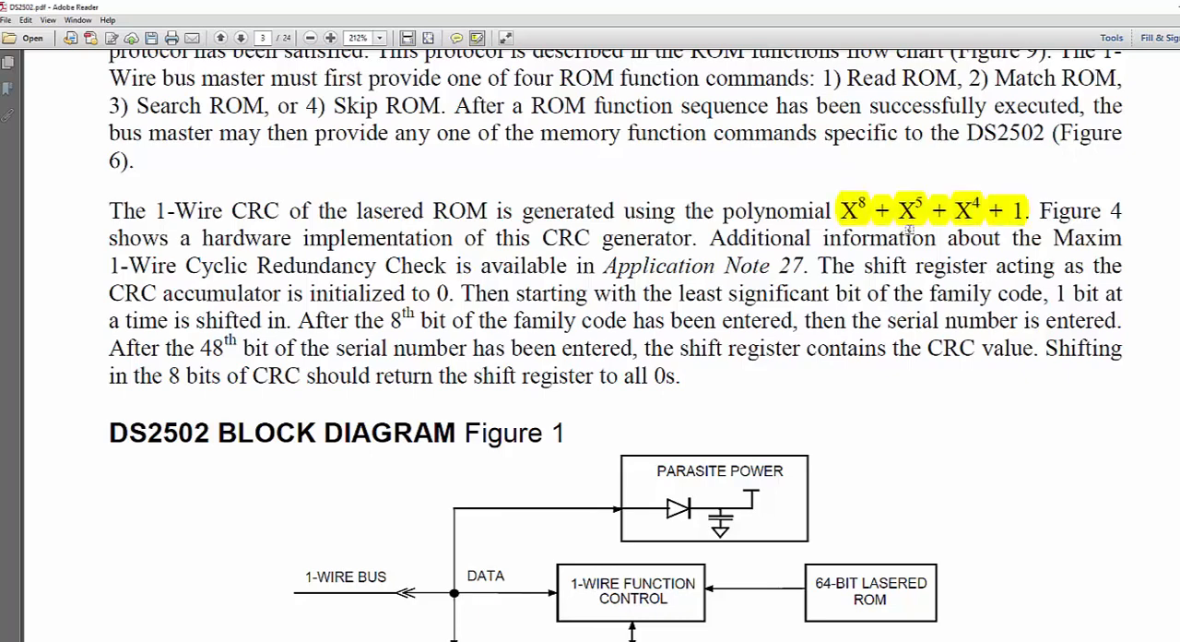
pyautogui.moveTo(1024, 222)
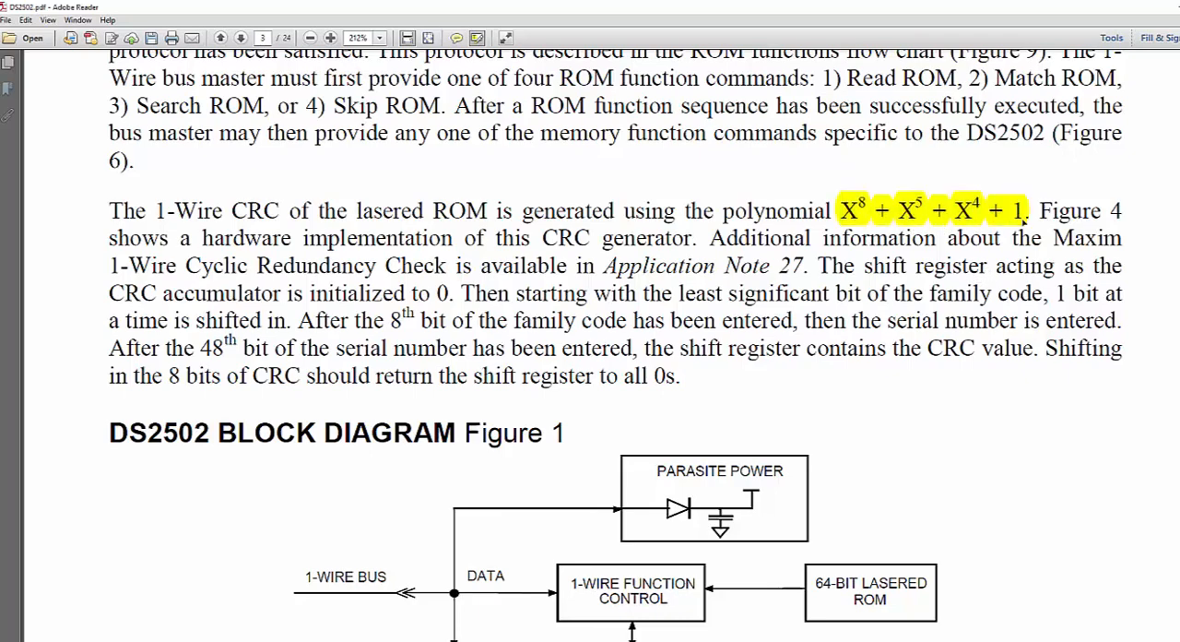
pyautogui.moveTo(1056, 162); pyautogui.dragTo(1019, 217)
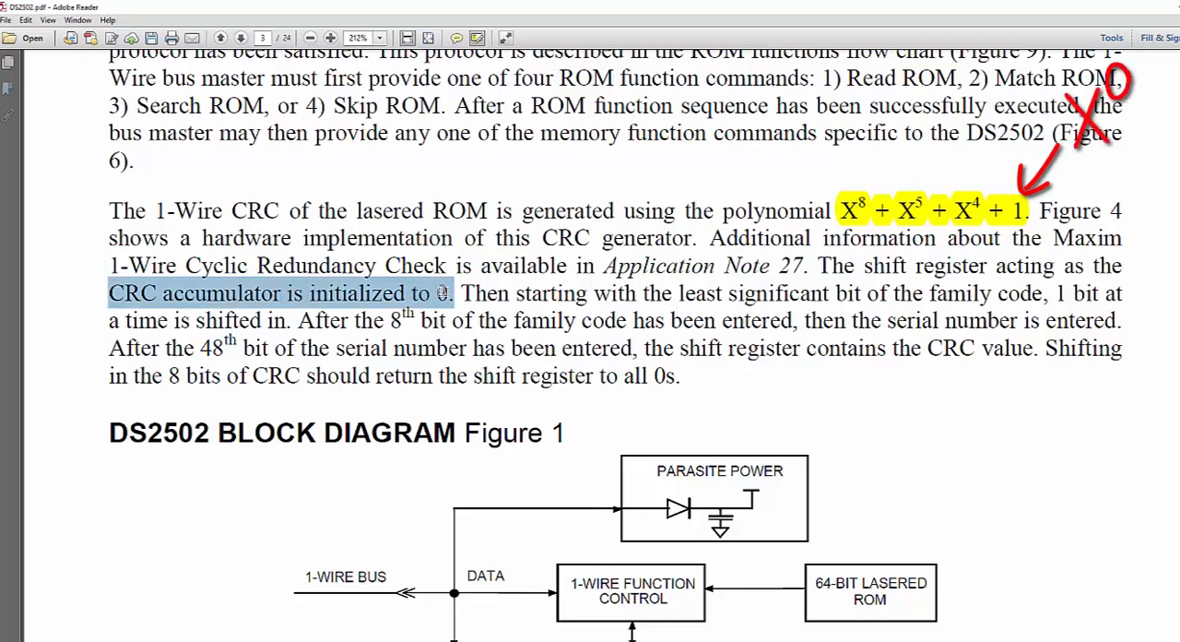
pyautogui.moveTo(678, 294); pyautogui.dragTo(860, 293)
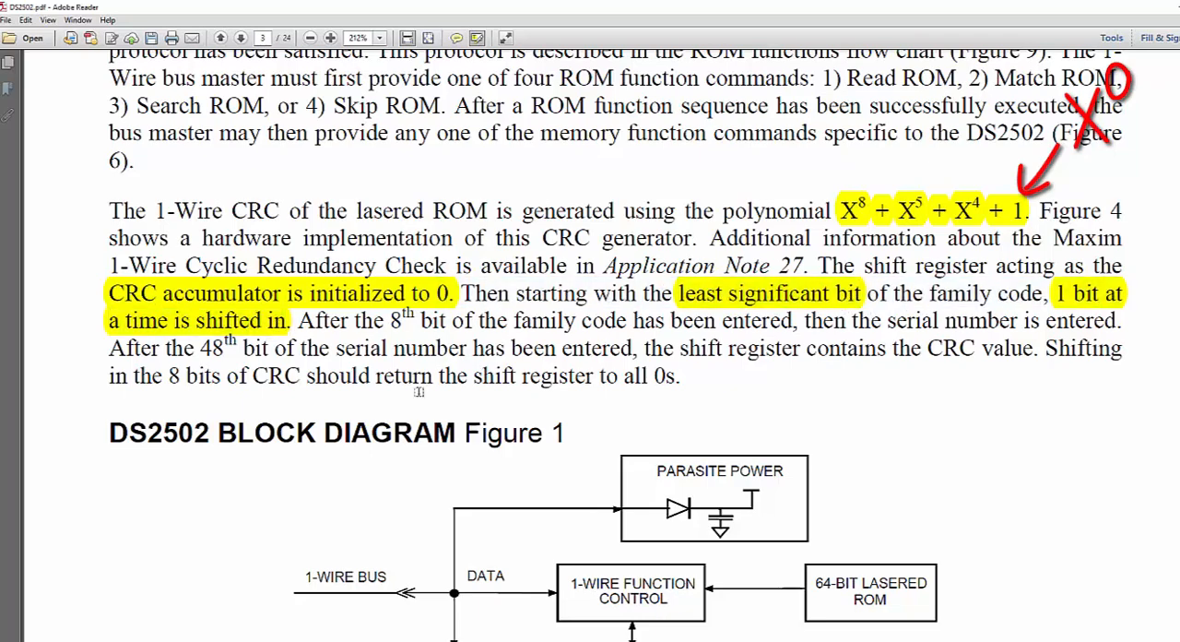
pyautogui.moveTo(729, 348); pyautogui.dragTo(1040, 348)
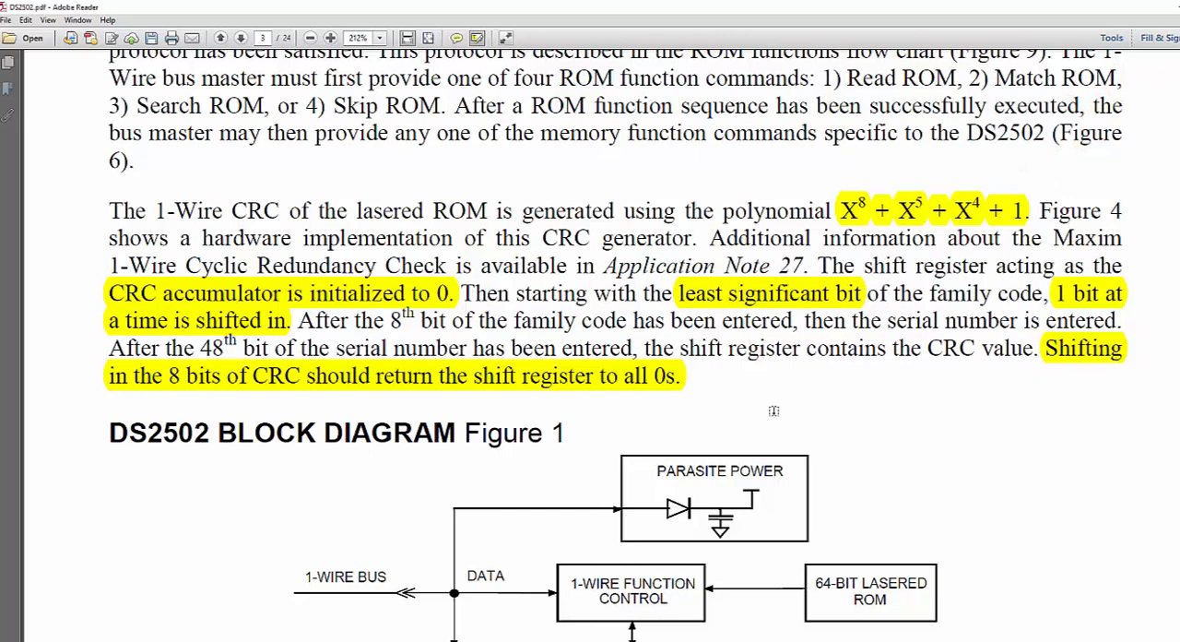
pyautogui.scroll(-3)
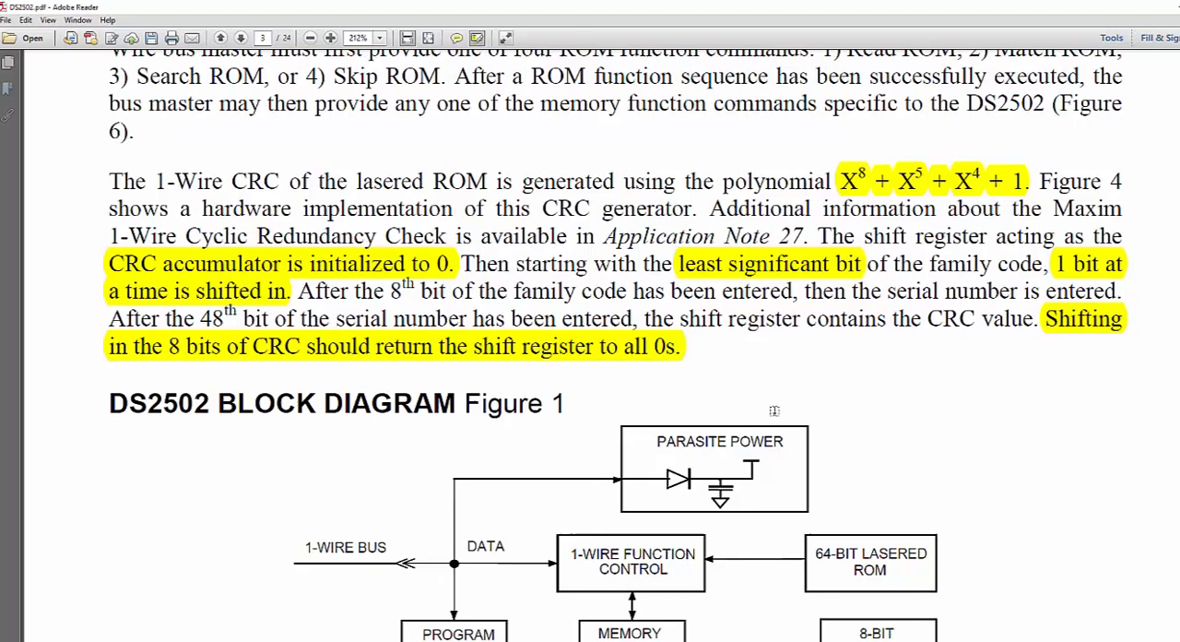
# - Go to Figure 4 and mark the generator's input bit and XOR feedback paths
pyautogui.click(241, 38)
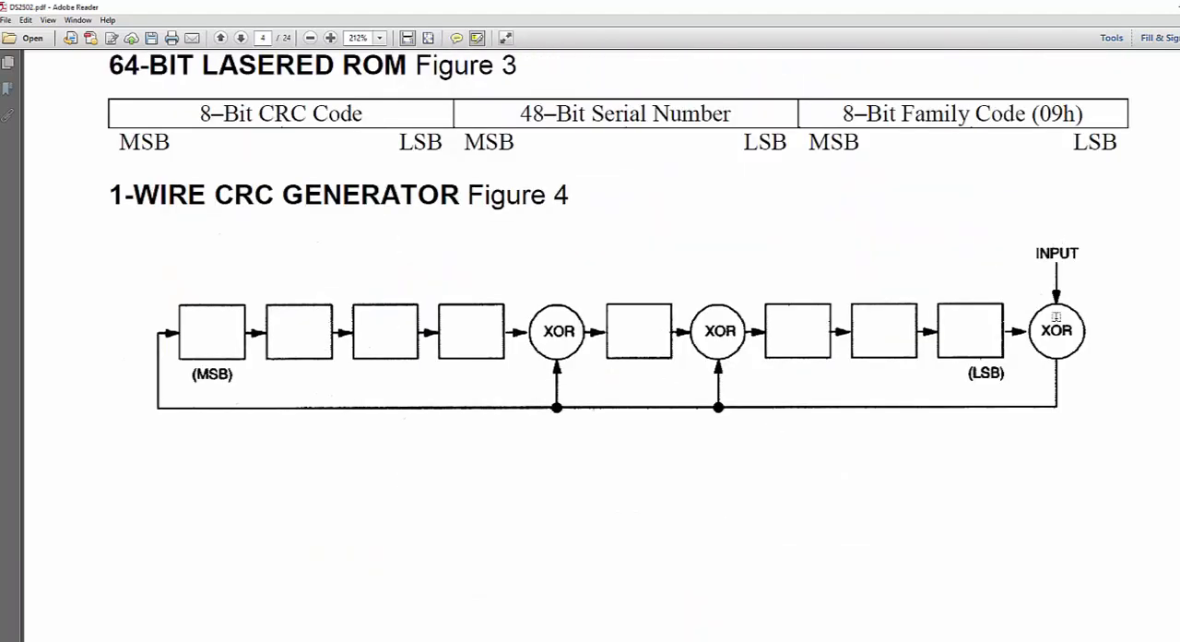
pyautogui.moveTo(1051, 147); pyautogui.dragTo(1056, 249)
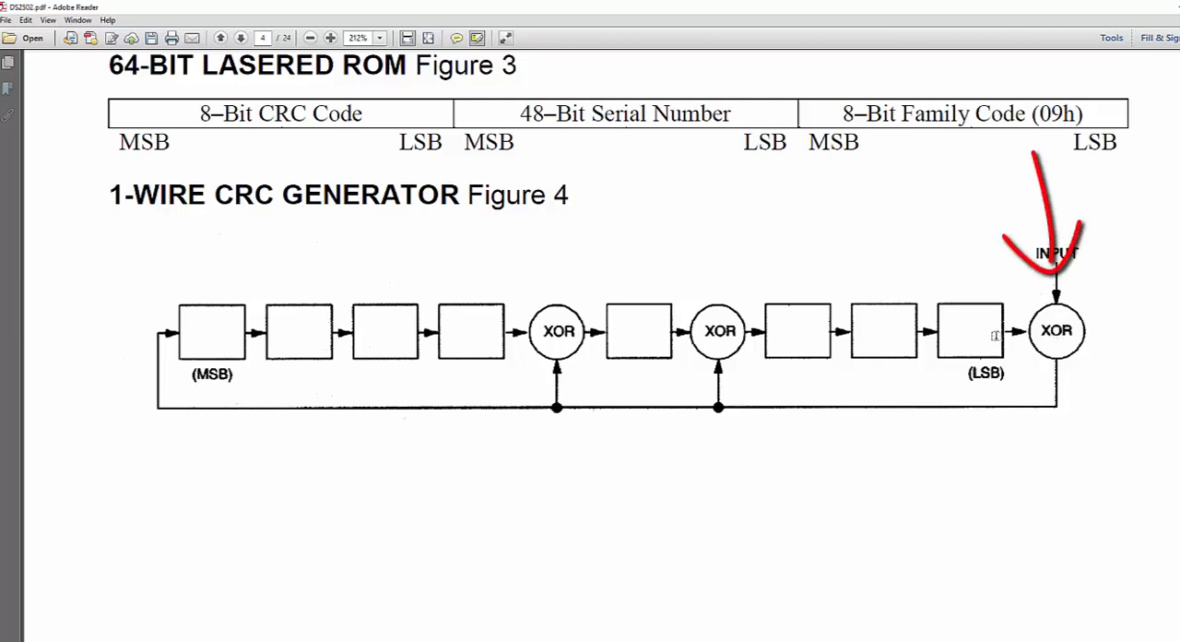
pyautogui.moveTo(940, 334); pyautogui.dragTo(1000, 314)
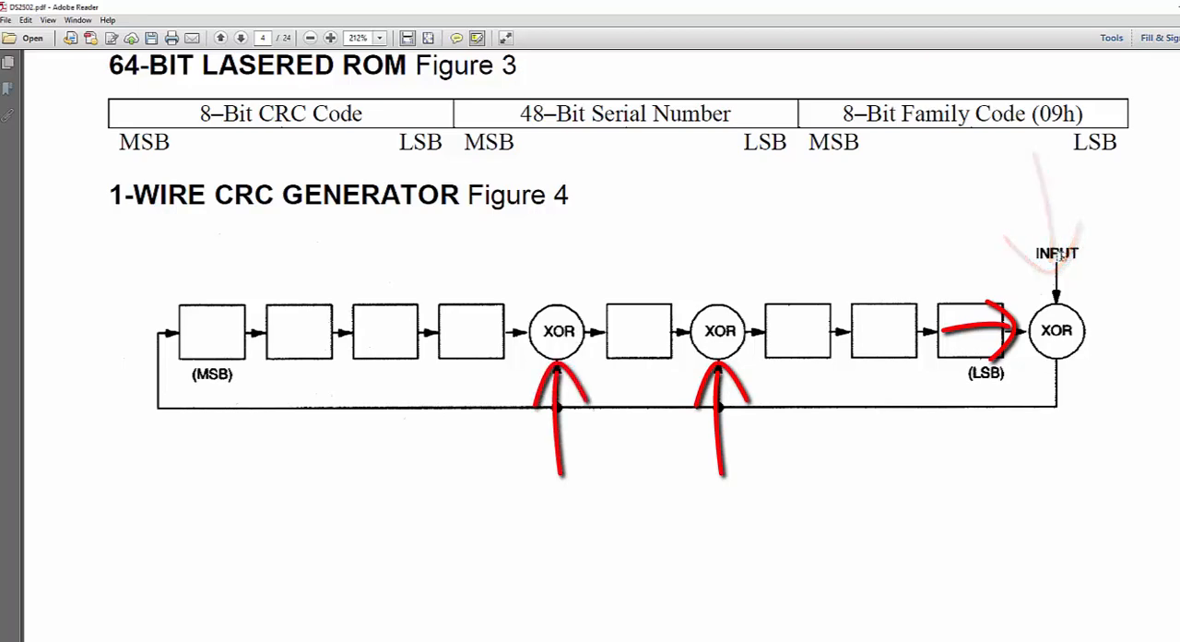
pyautogui.moveTo(1032, 152); pyautogui.dragTo(1060, 267)
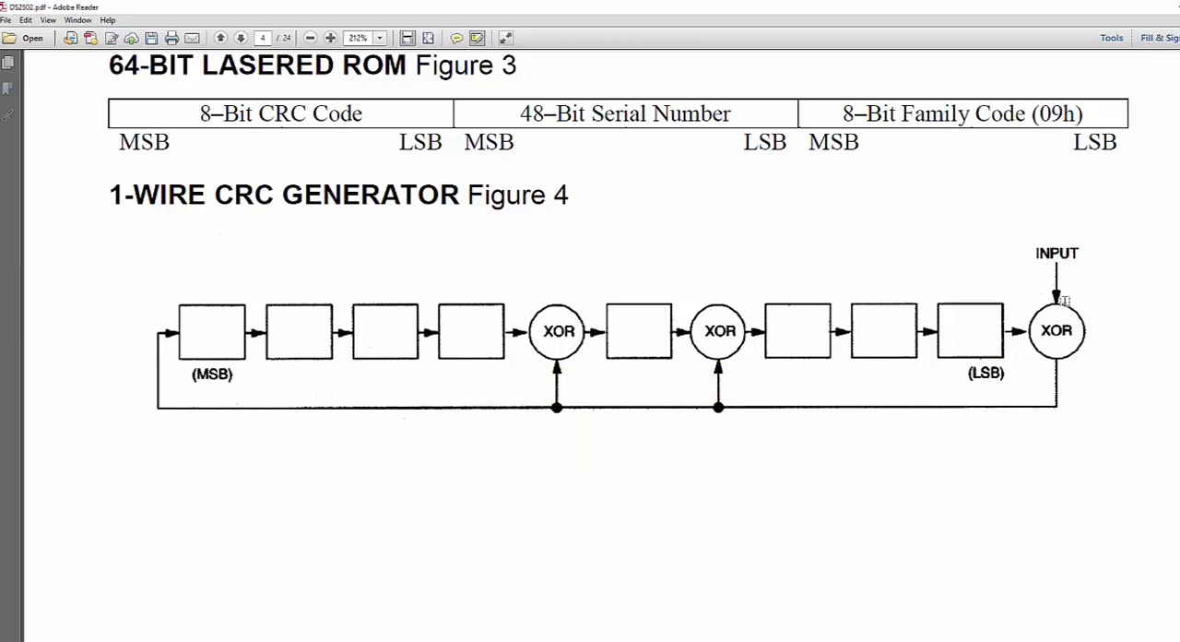
pyautogui.moveTo(784, 376)
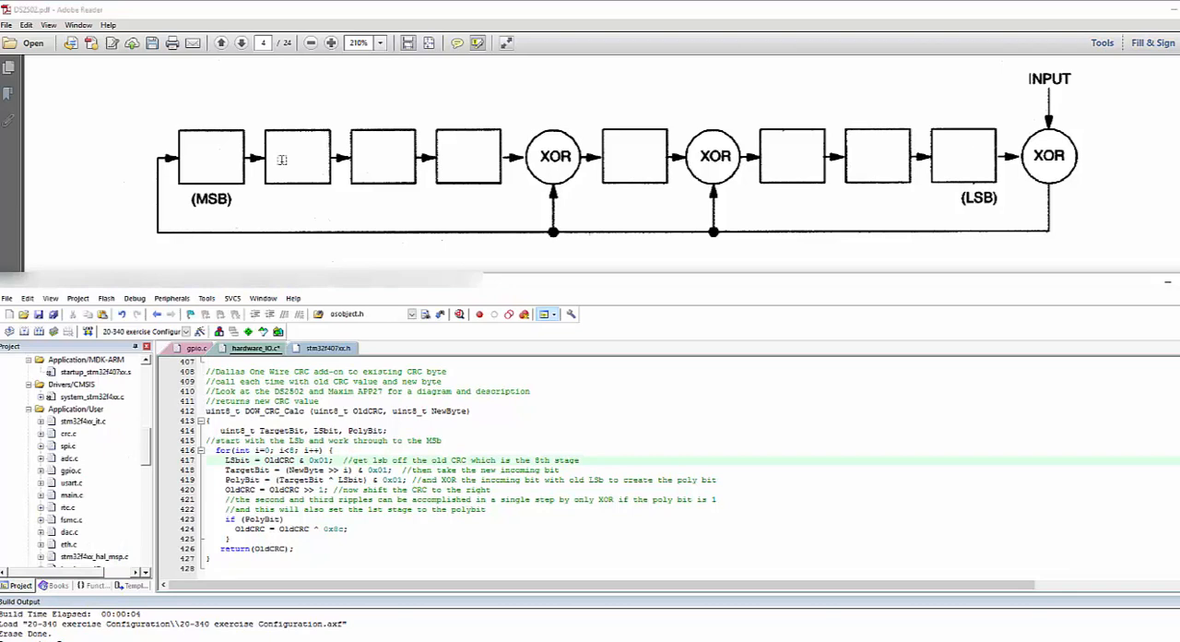
pyautogui.moveTo(432, 268)
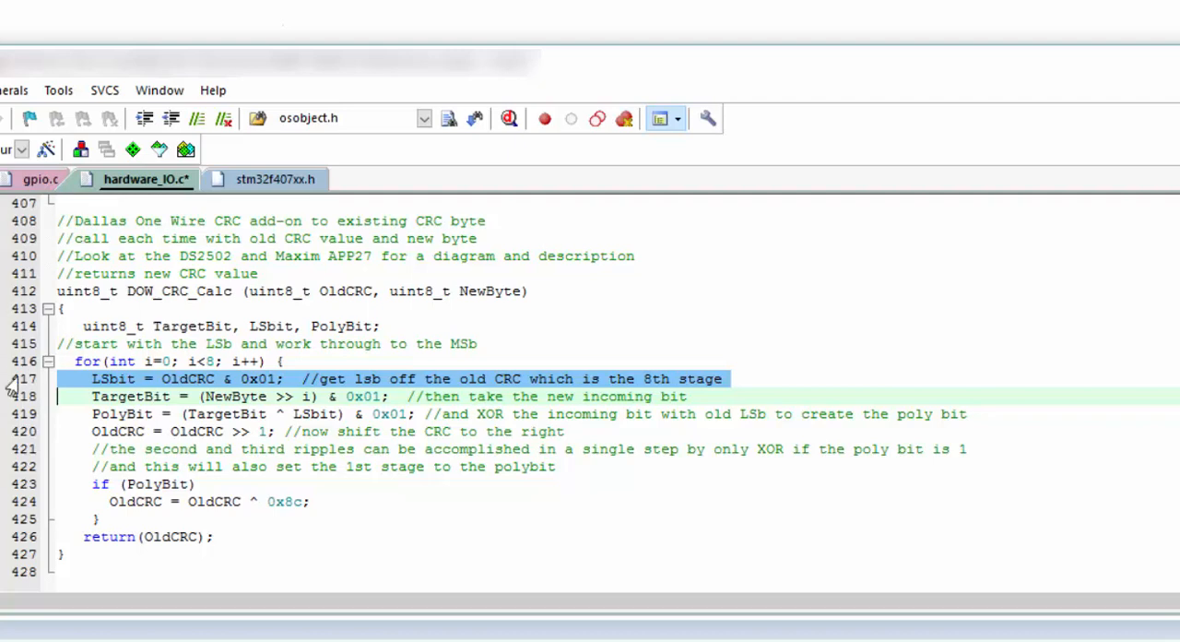
# - Select the old CRC lsb line and the TargetBit declaration in DOW_CRC_Calc
pyautogui.doubleClick(346, 290)
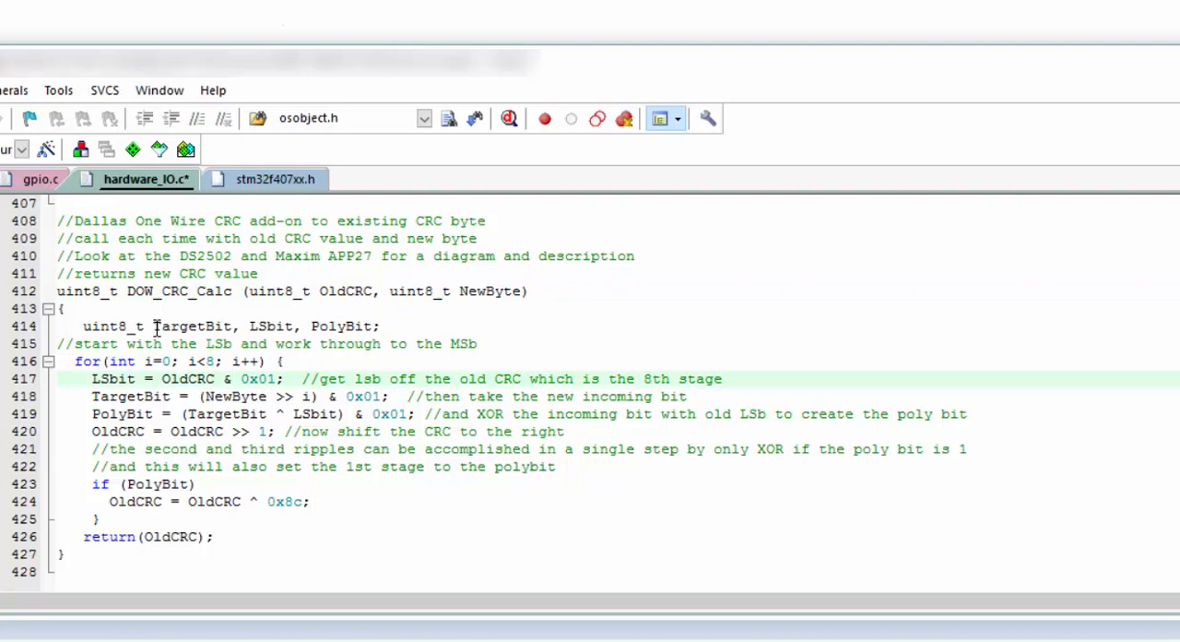
pyautogui.doubleClick(193, 326)
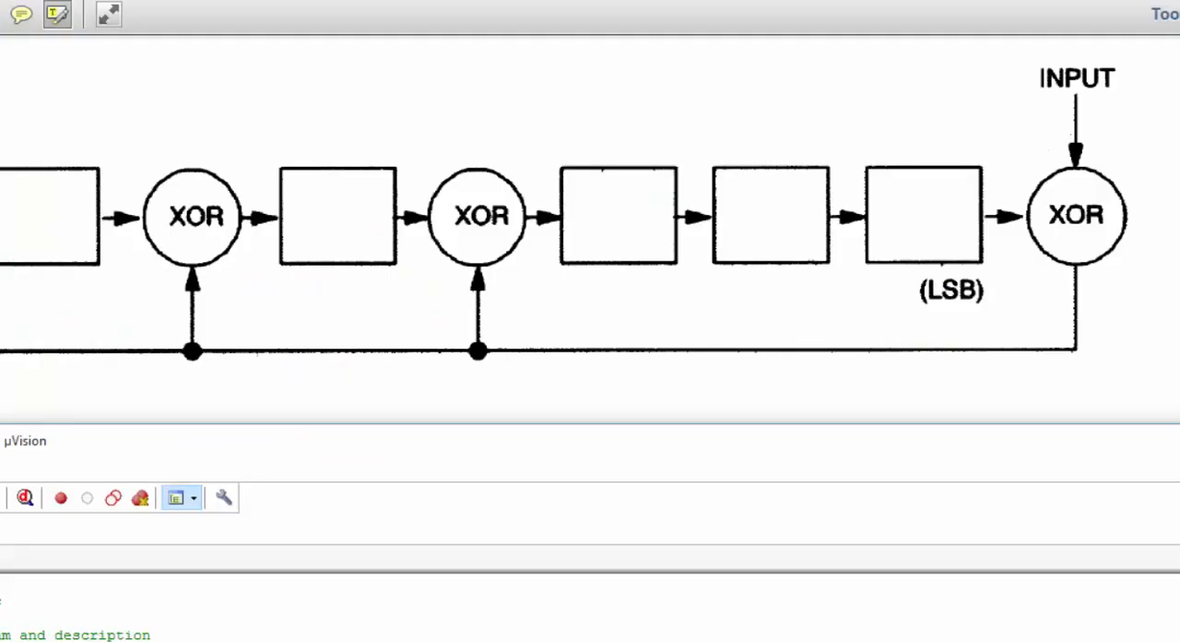
# - Draw a red outline around the diagram's LSB shift-register stage
pyautogui.moveTo(1093, 9); pyautogui.dragTo(1074, 161)
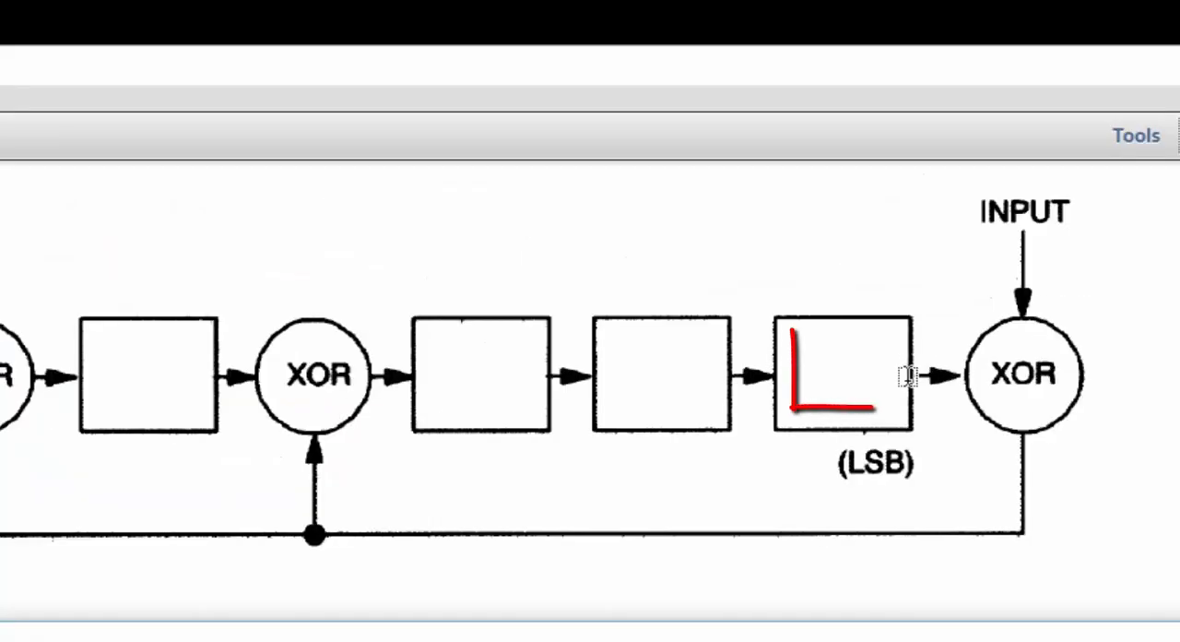
pyautogui.moveTo(793, 336); pyautogui.dragTo(890, 411)
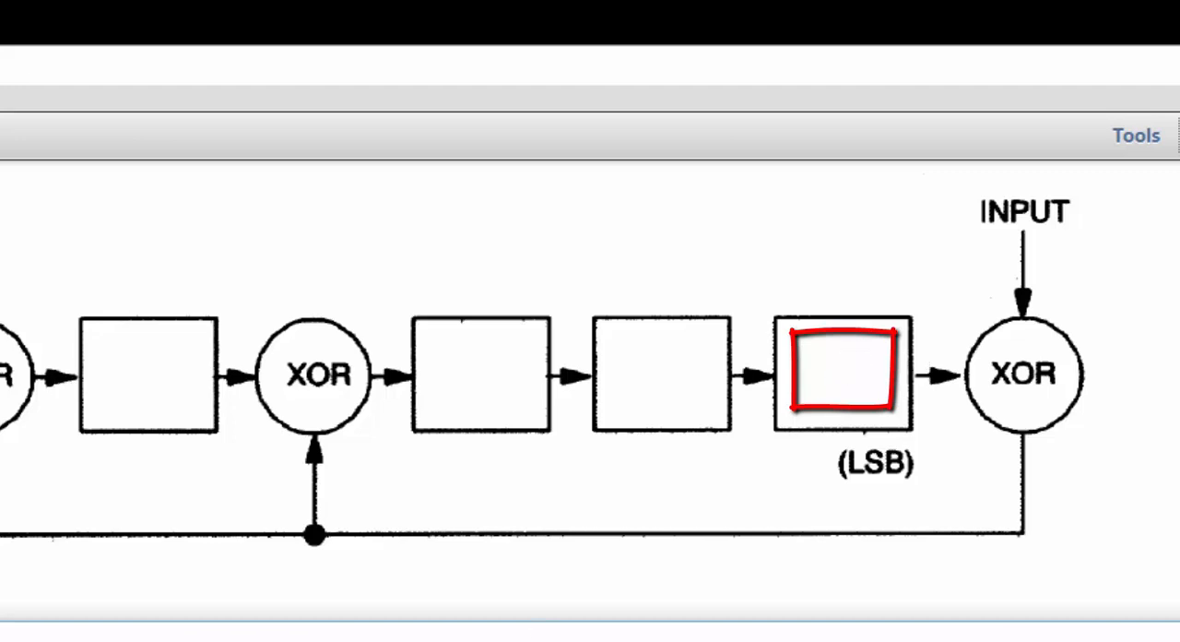
pyautogui.moveTo(1019, 148); pyautogui.dragTo(1023, 295)
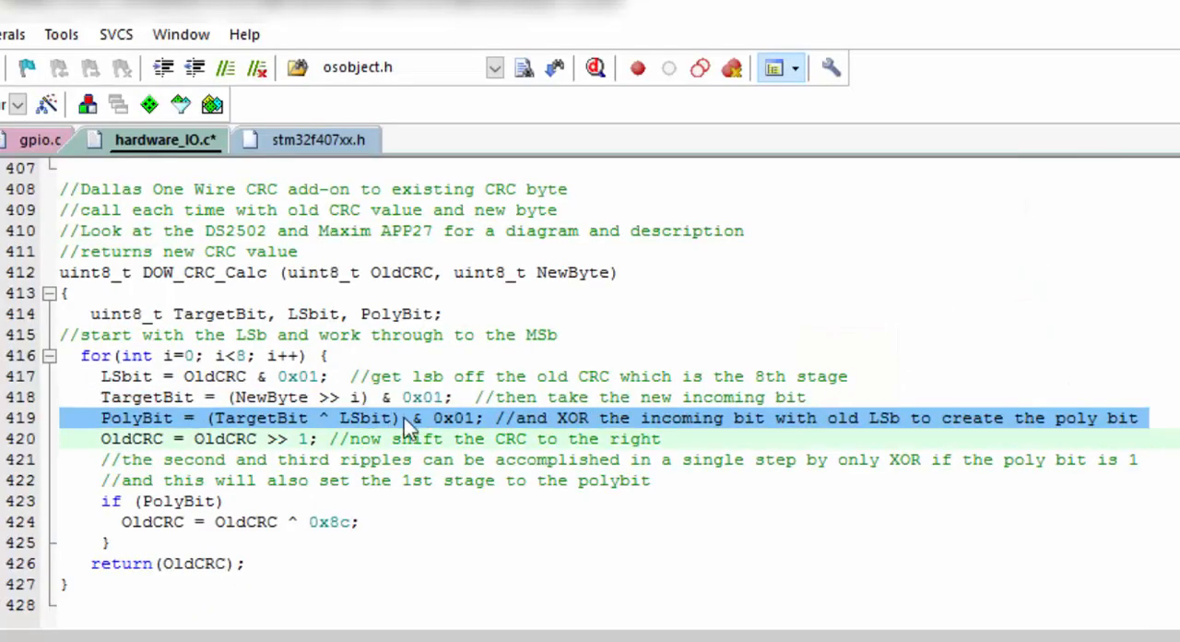
pyautogui.moveTo(433, 424)
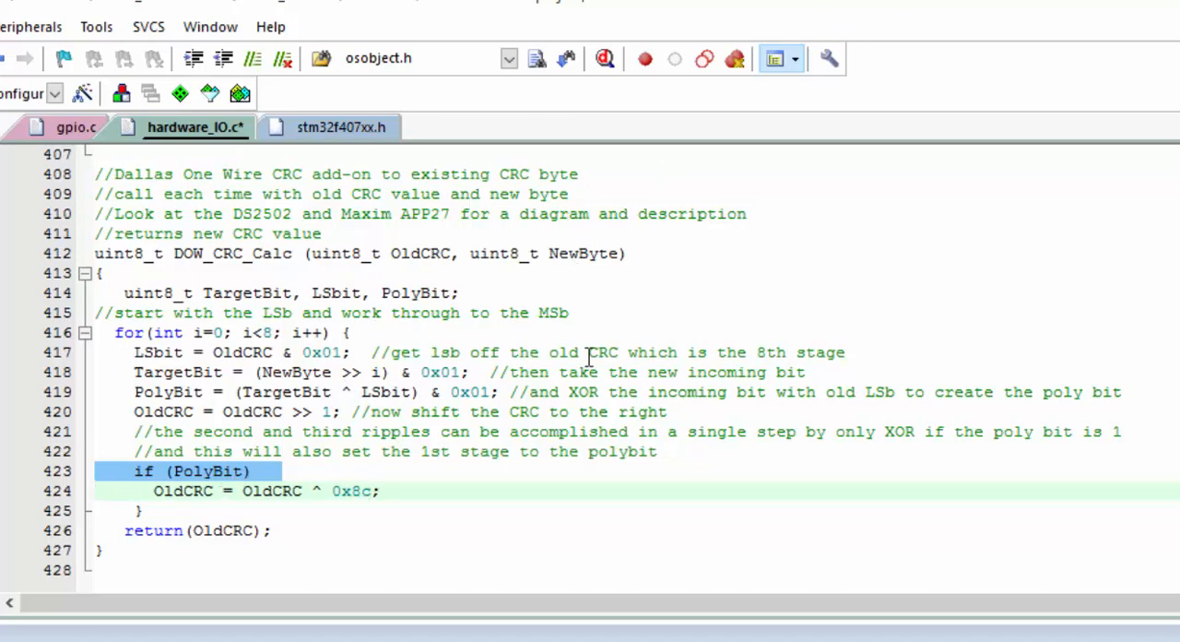
pyautogui.moveTo(596, 296)
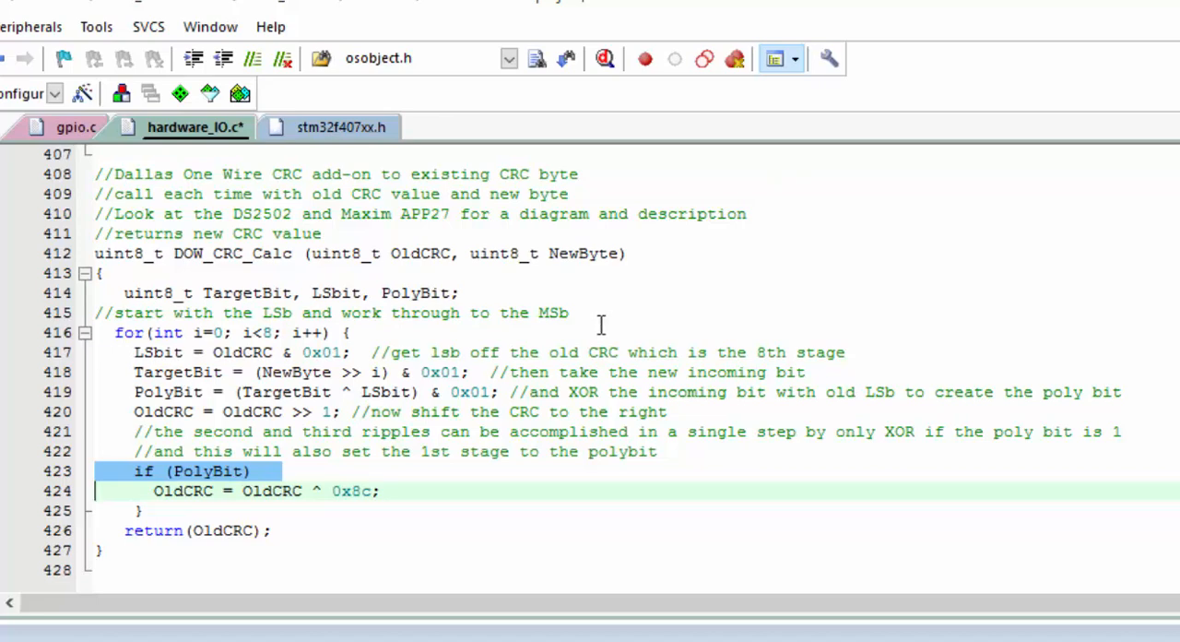
pyautogui.moveTo(391, 282)
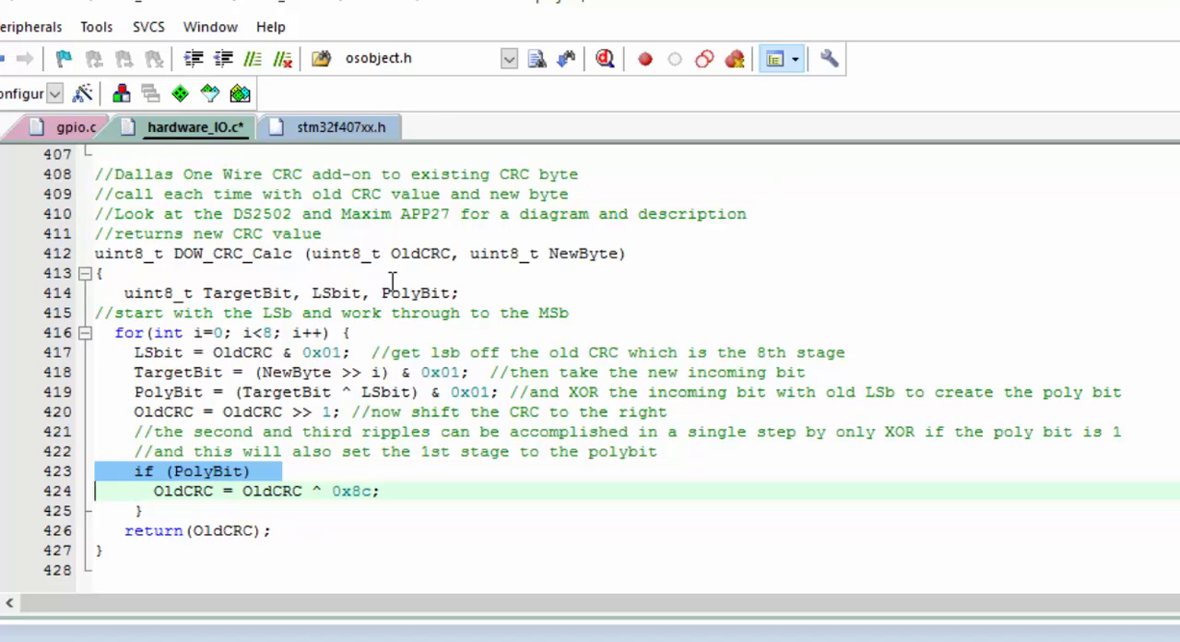